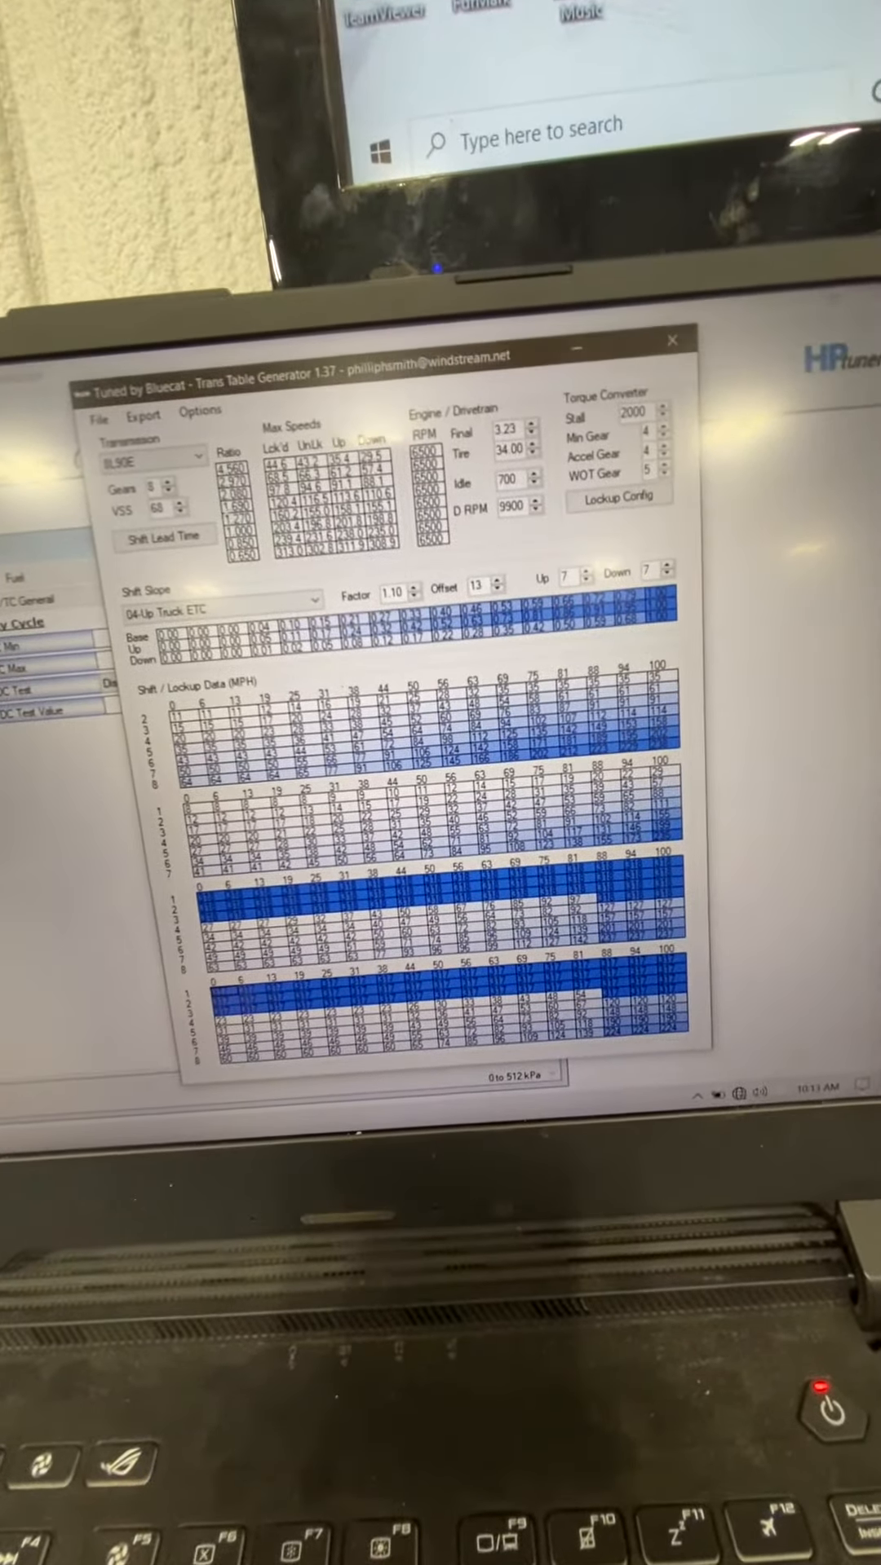
- Bring up the Export Data window showing VSS Count 68 and Gear Ratio 3.23
{"action": "left_click", "coordinate": [143, 416]}
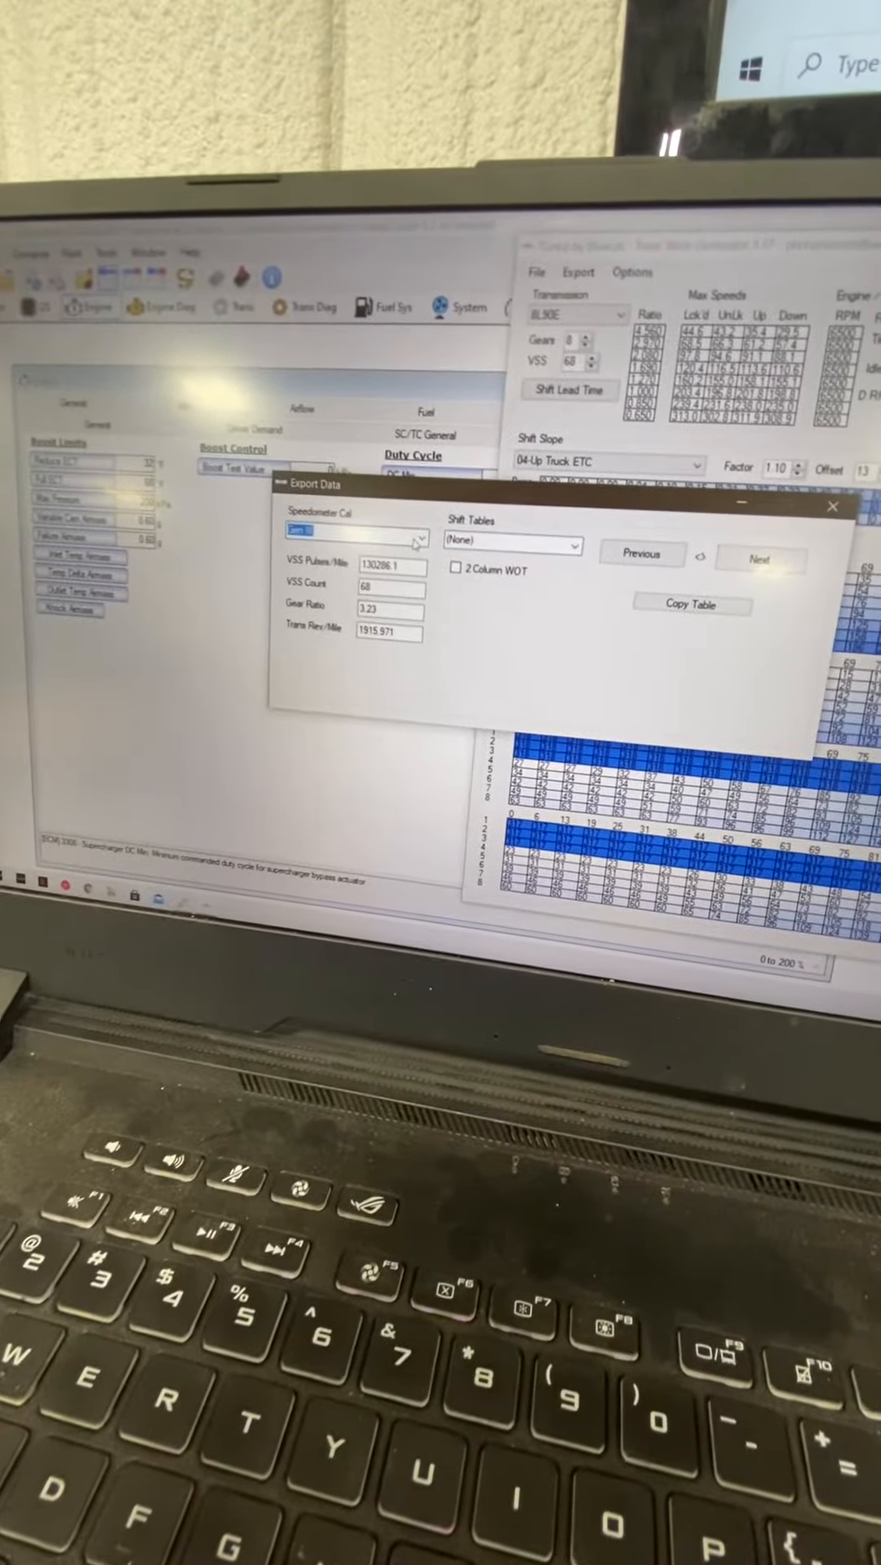
- Choose the Gen IV speedometer calibration for the export
{"action": "left_click", "coordinate": [411, 541]}
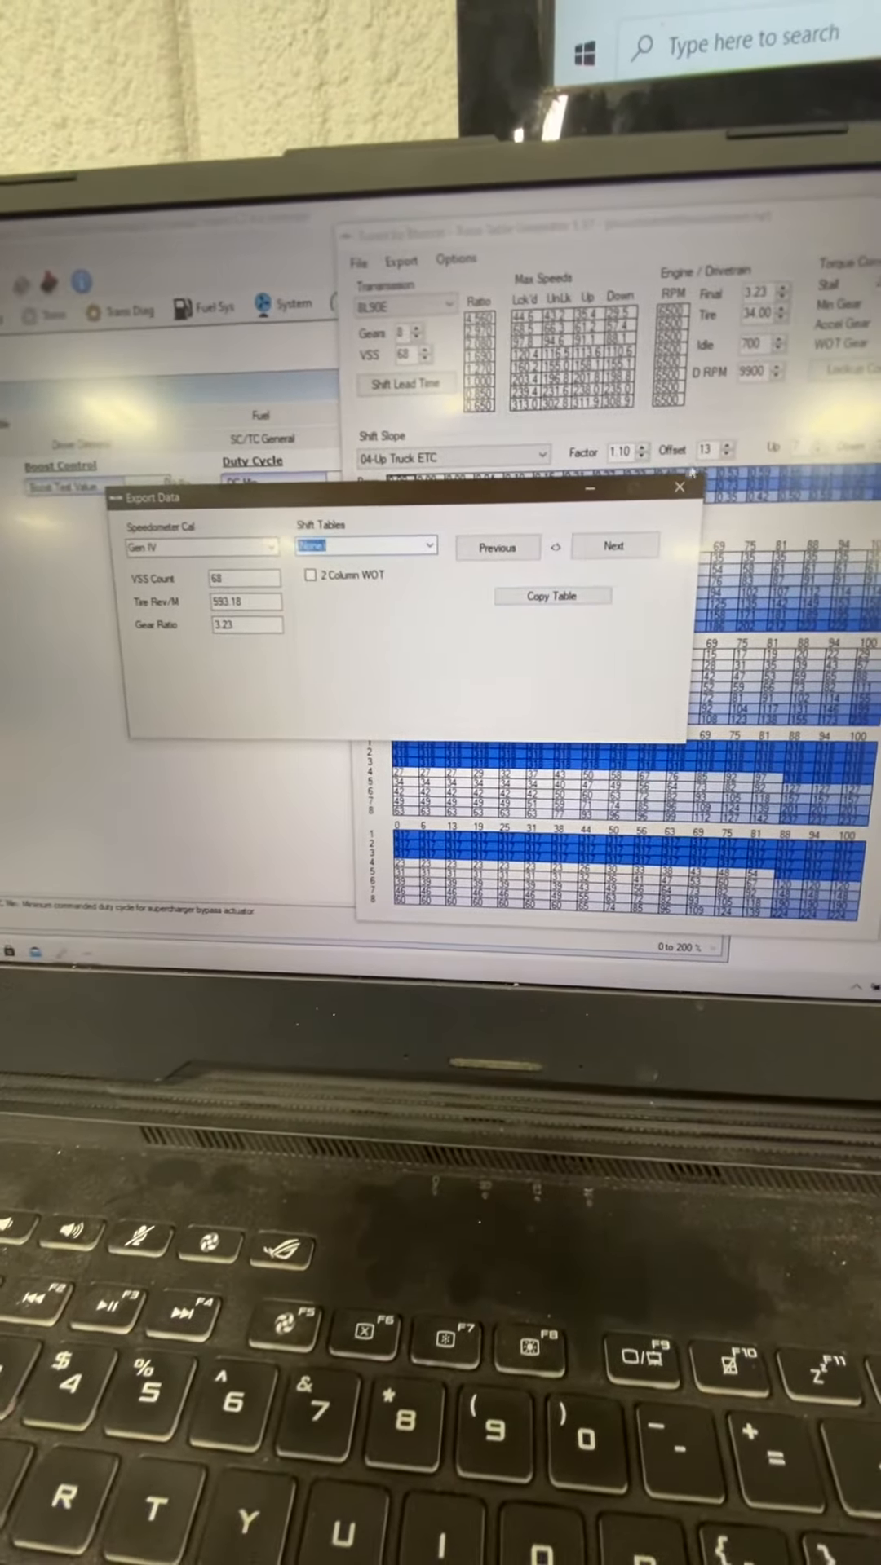
{"action": "left_click", "coordinate": [682, 488]}
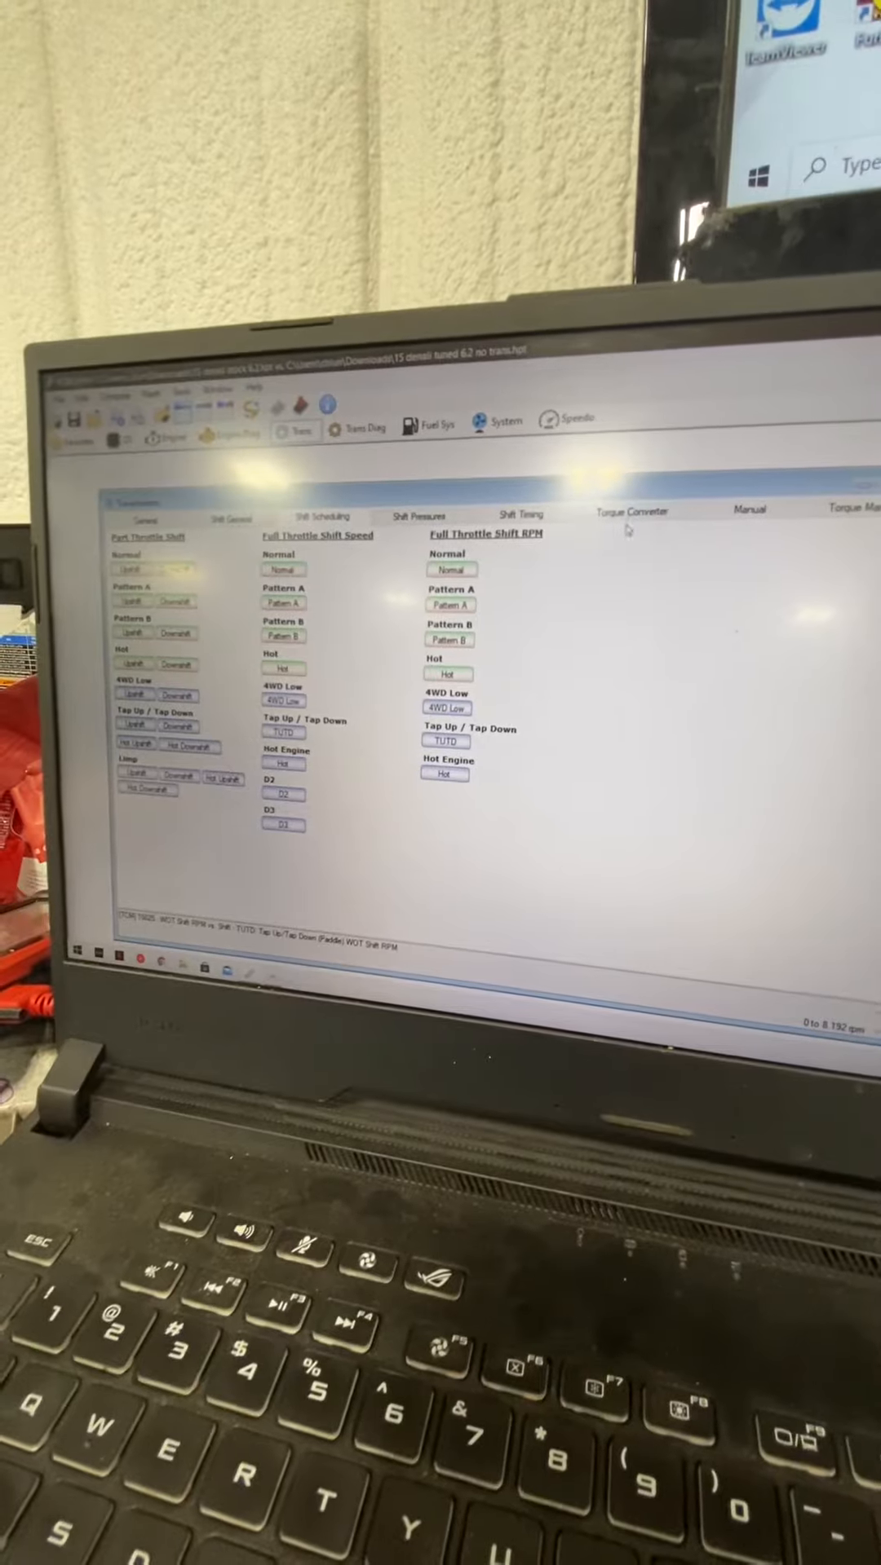
- Fill the Normal TCC WOT apply/release table with the new speeds (317, 318 mph) and close it
{"action": "left_click", "coordinate": [631, 510]}
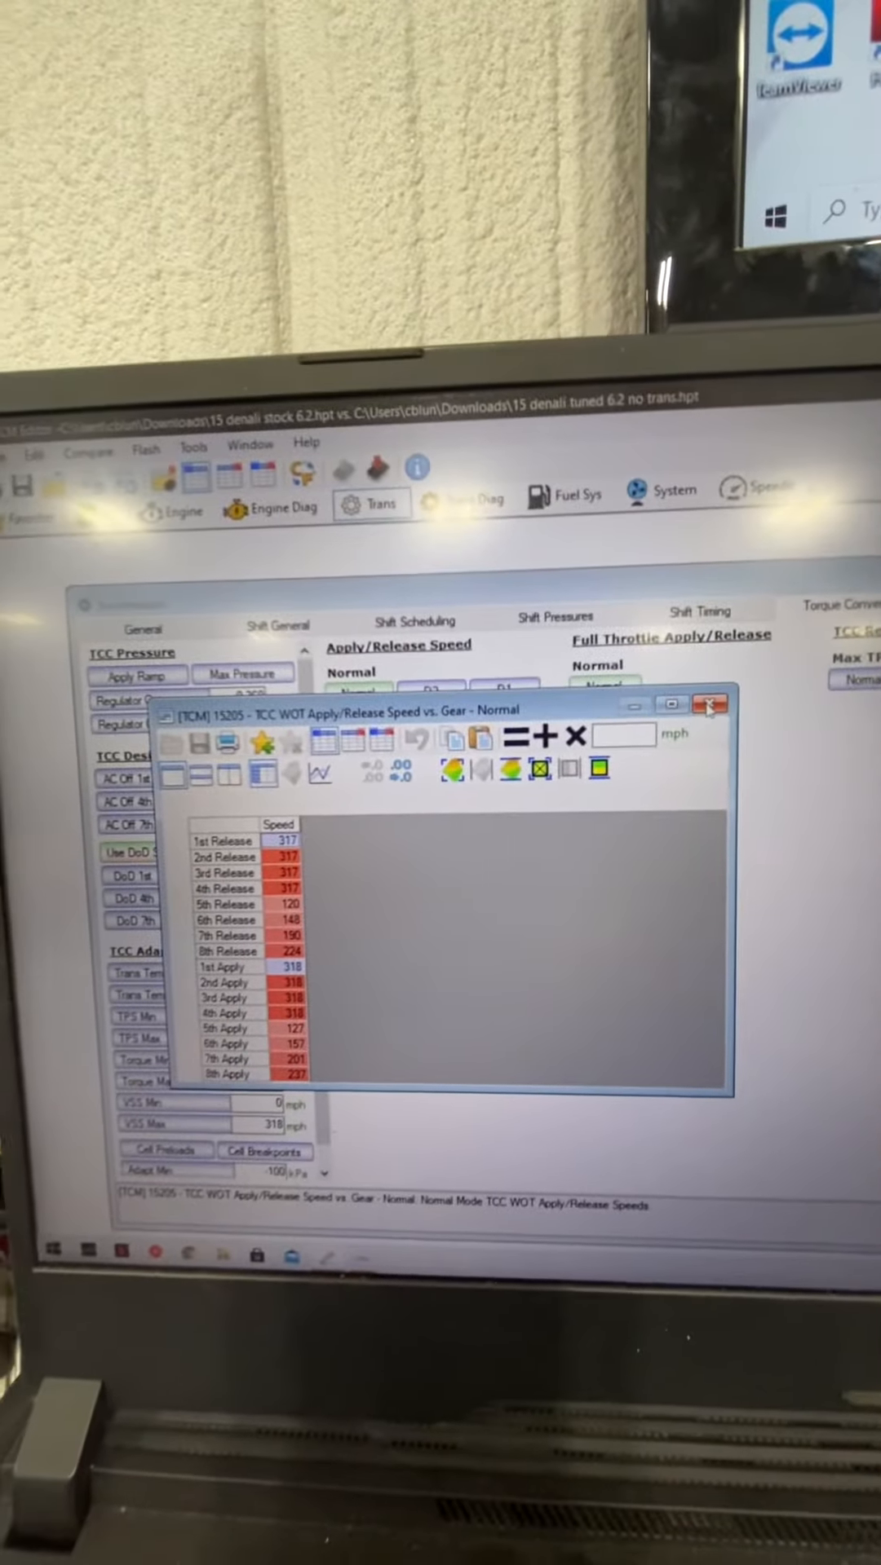
{"action": "left_click", "coordinate": [709, 704]}
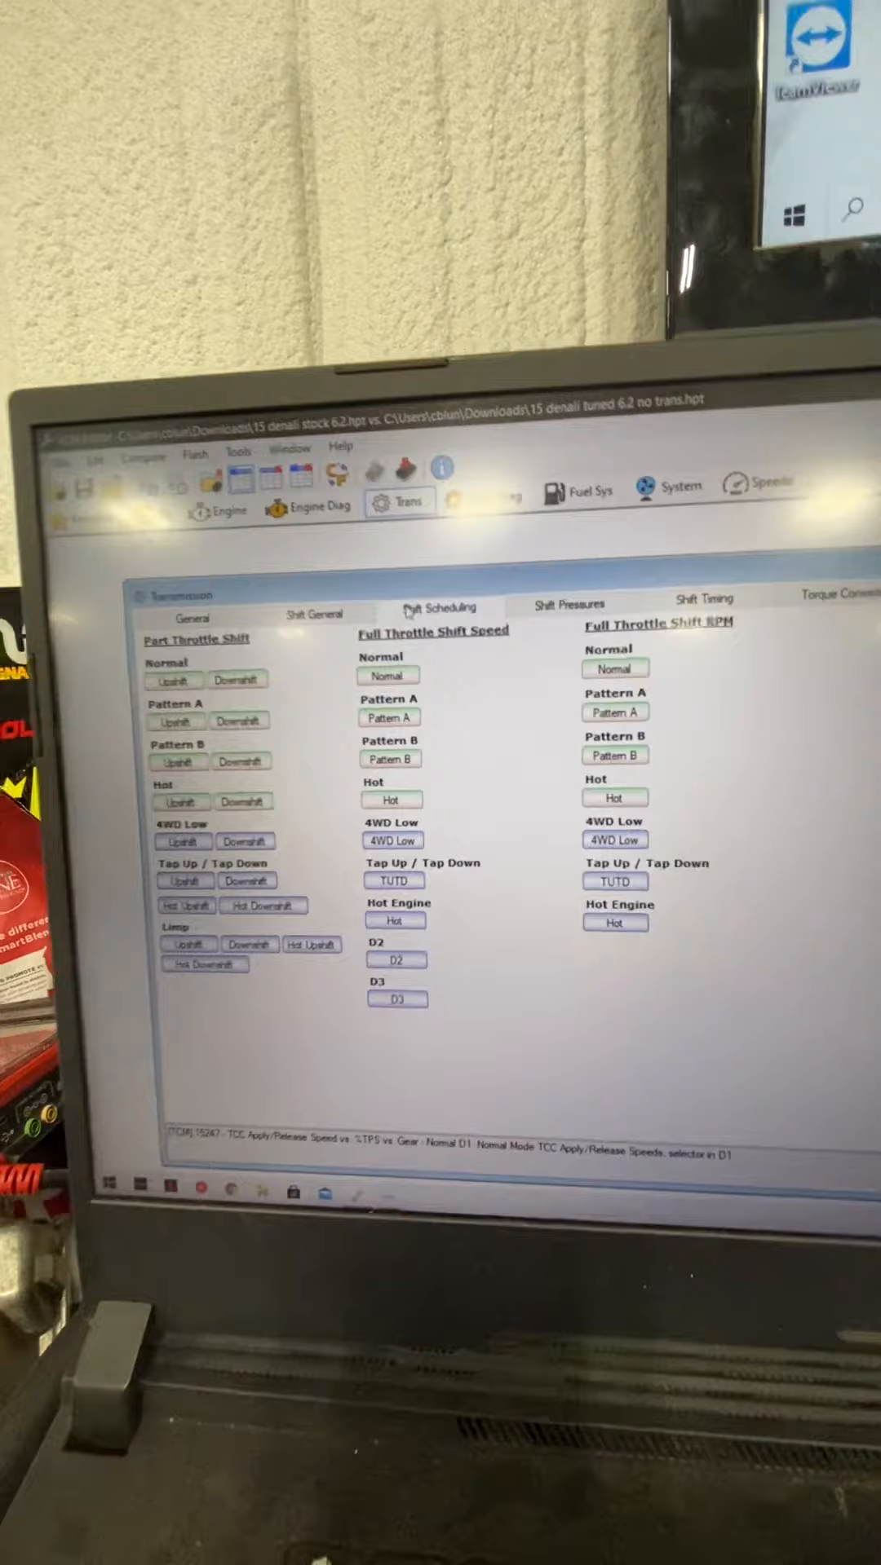